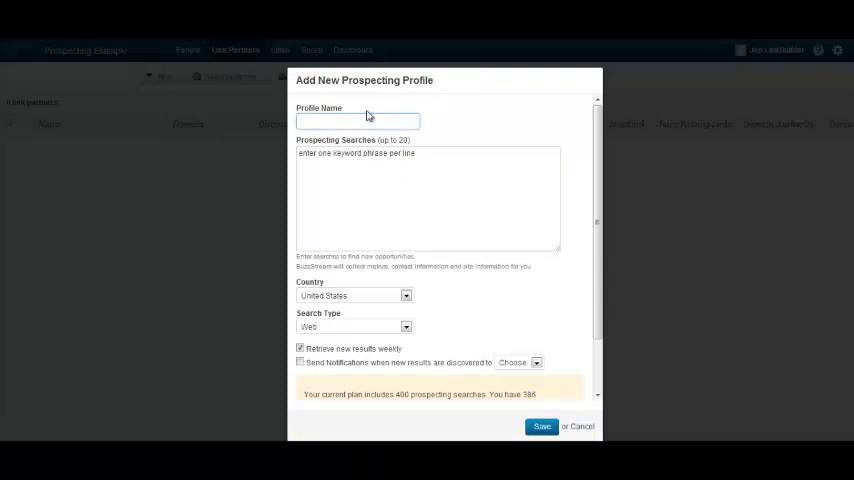
Step: Name the profile 'Guest Blog Opportunities' and enter online-marketing guest-post search queries in the searches box
text(Guest Blog Opportunitie)
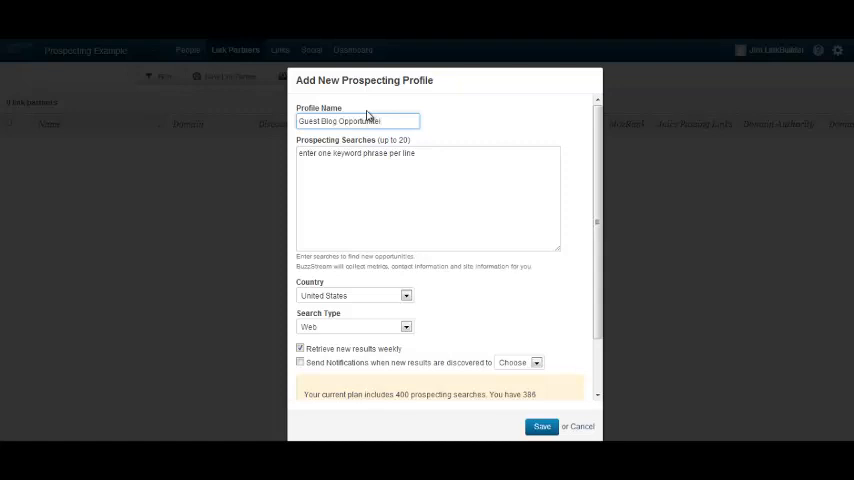
click(428, 198)
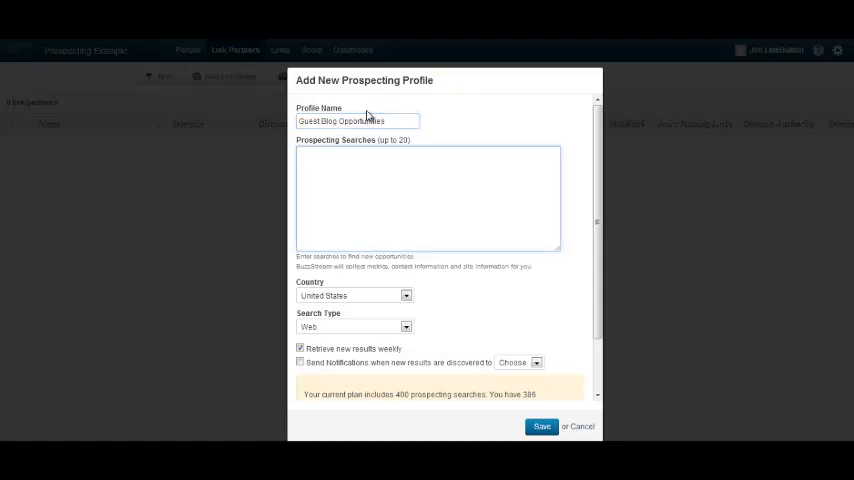
text(Onli)
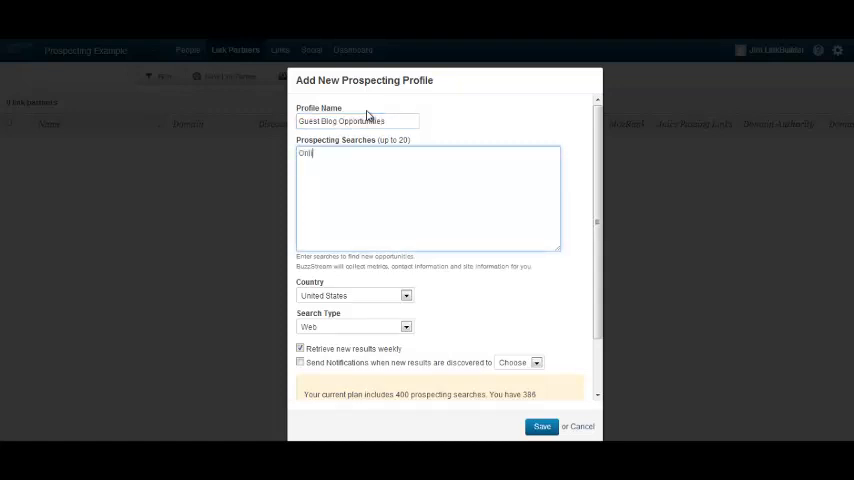
text(Online Marketing inun)
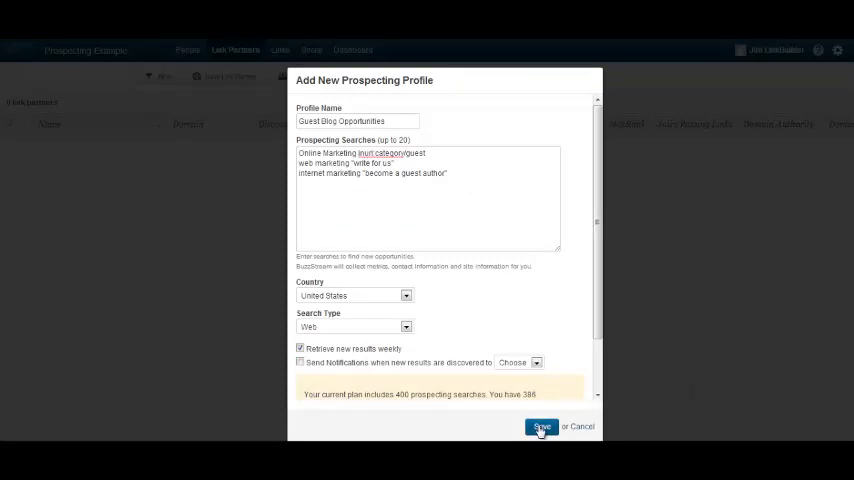
Step: Save the profile and view its 201 link partners in the Link Partners list
click(540, 428)
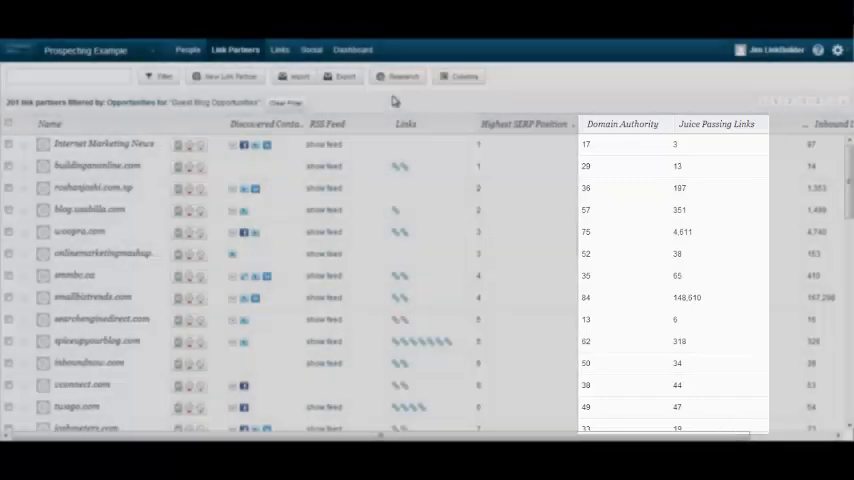
click(264, 144)
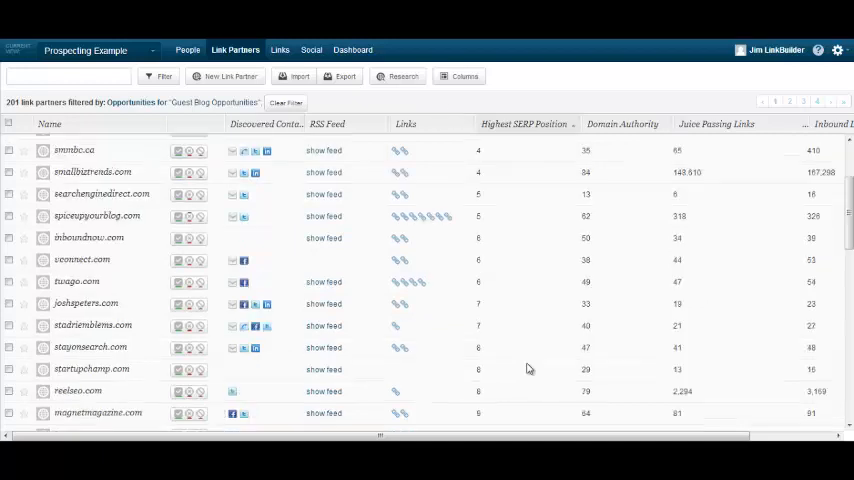
mouse_move(396, 244)
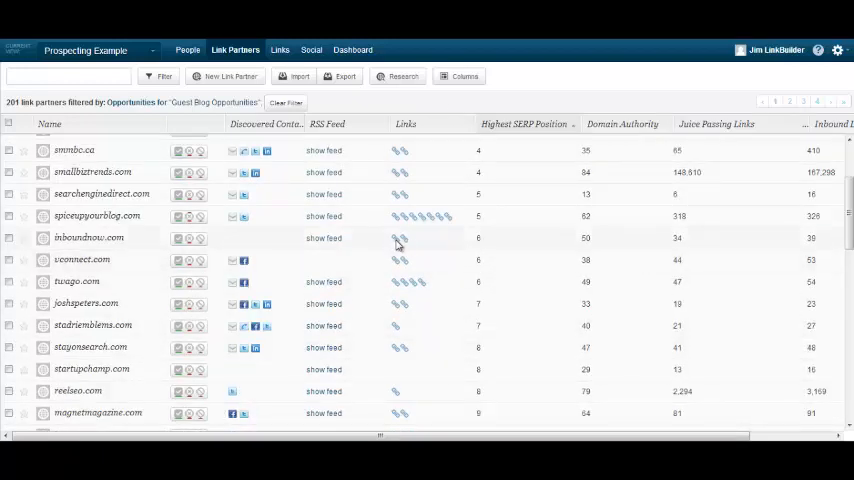
mouse_move(400, 238)
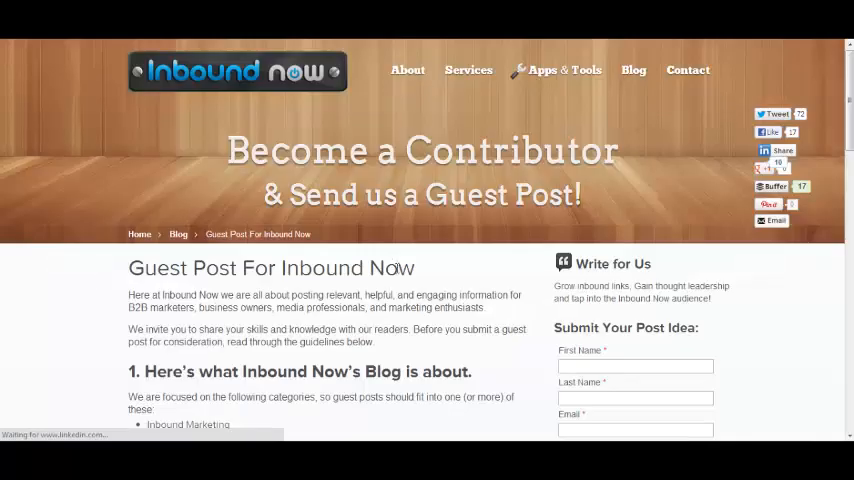
Step: Review inboundnow.com's Become a Contributor page and mark it as a qualified prospect
scroll(down, 3)
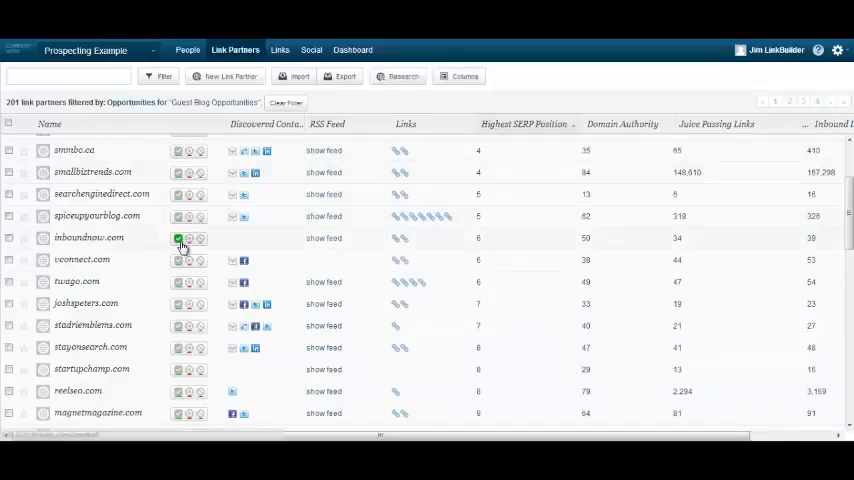
click(178, 238)
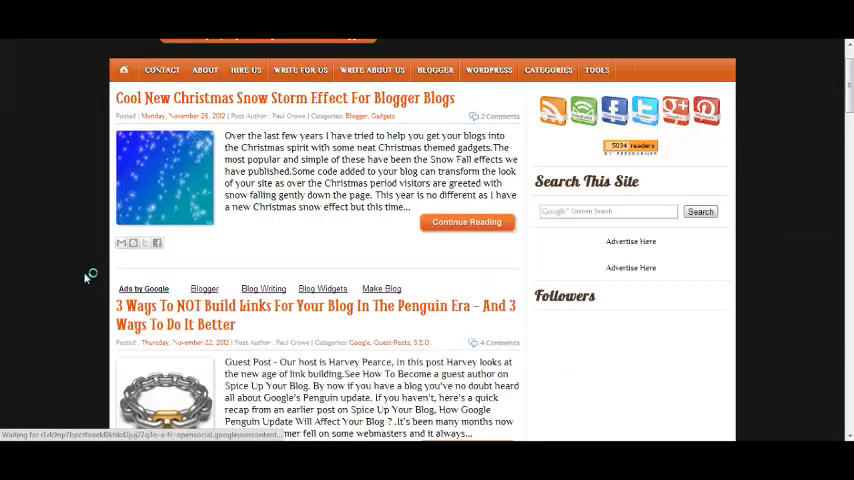
Step: Scroll through spiceupyourblog.com's homepage to look over its recent posts
scroll(down, 3)
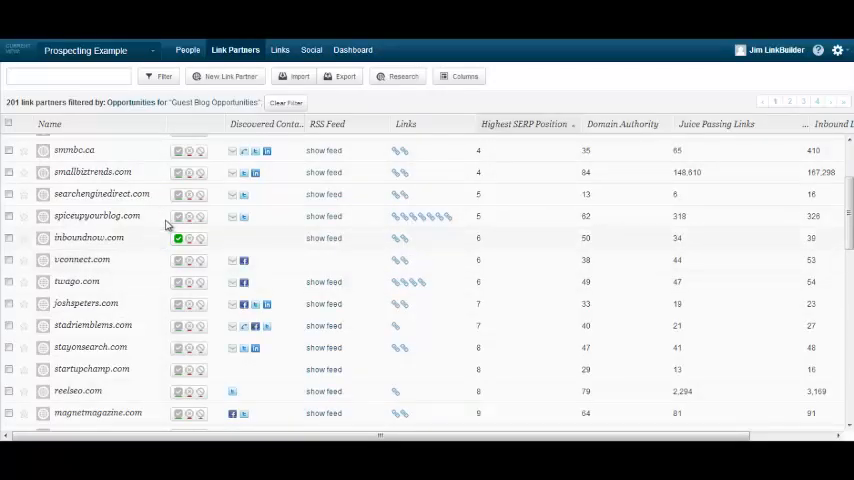
click(178, 216)
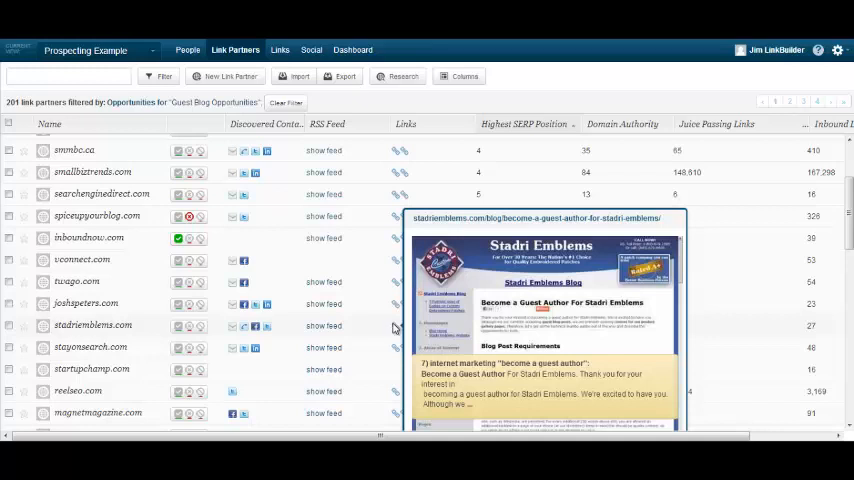
mouse_move(352, 340)
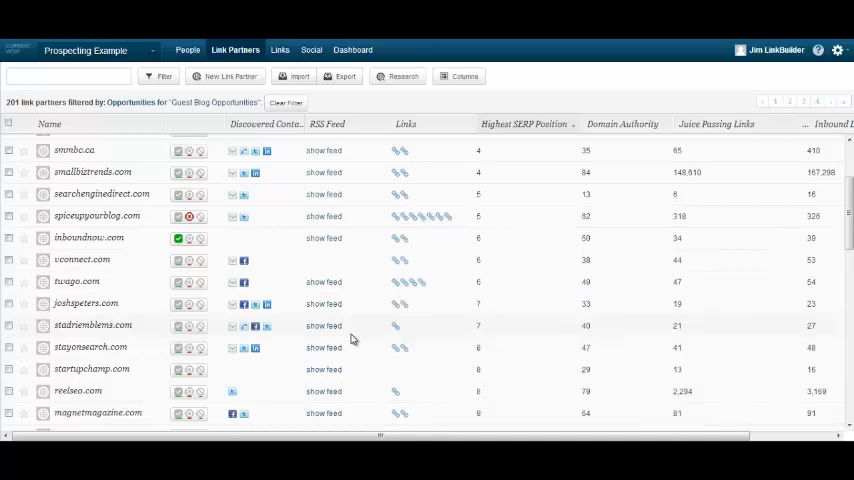